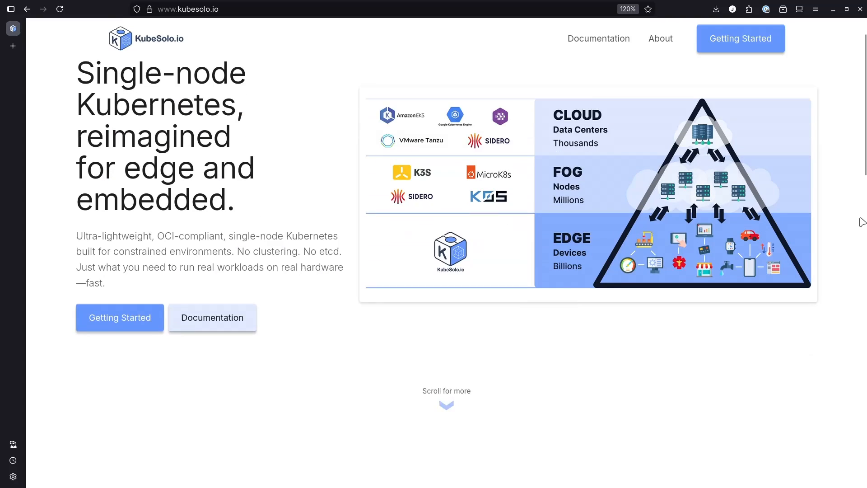
- Scroll the kubesolo.io homepage past 'Why KubeSolo?' to the Key Advantages section and footer
scroll("down", 3)
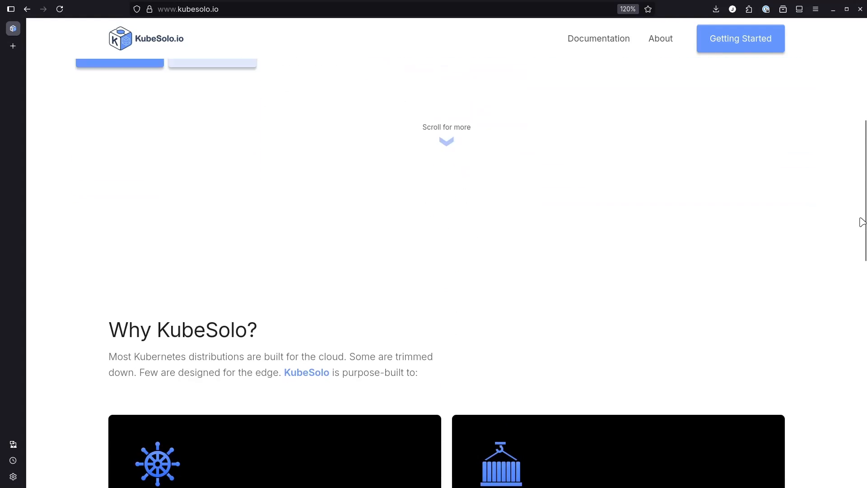
scroll("down", 3)
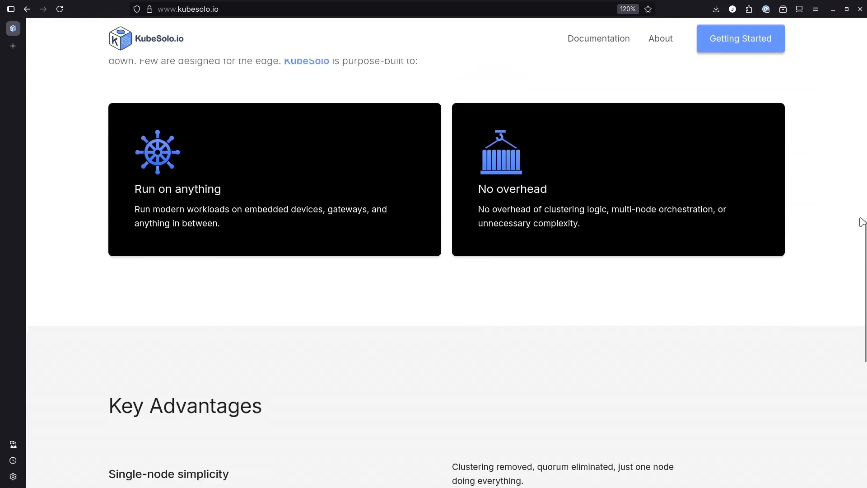
scroll("down", 3)
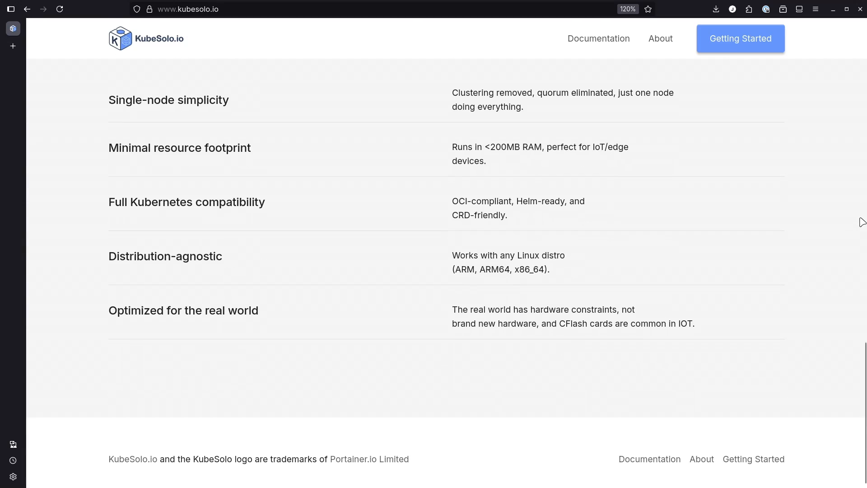
scroll("up", 3)
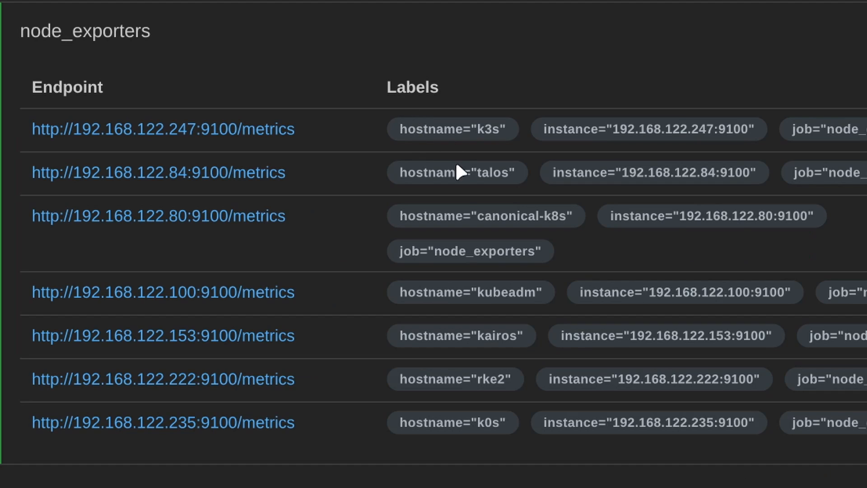
mouse_move(456, 172)
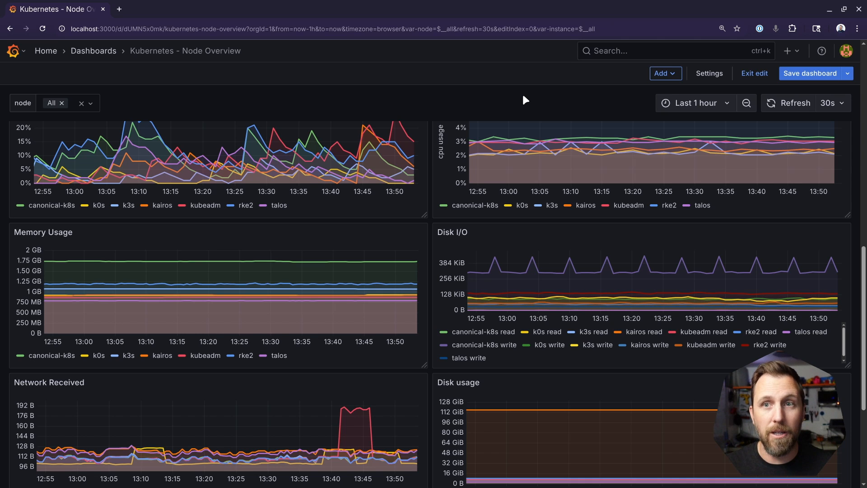
- Refresh the Node Overview dashboard so all seven nodes' charts run through about 13:55
left_click(794, 103)
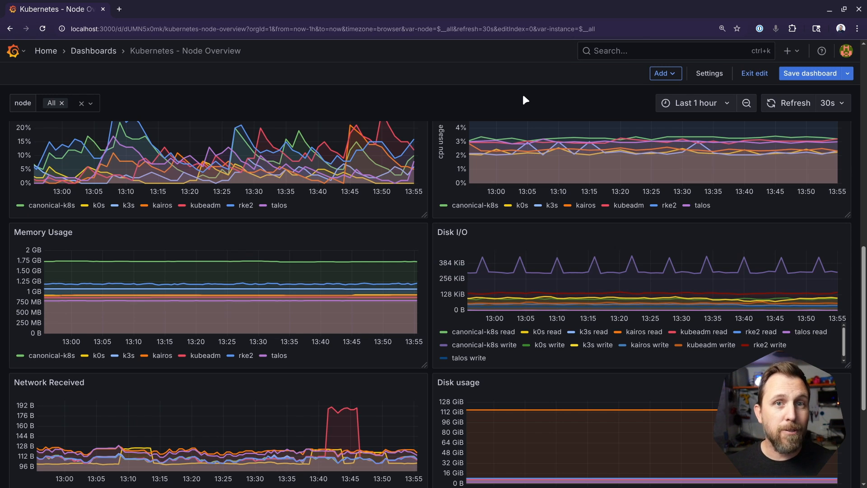
left_click(788, 103)
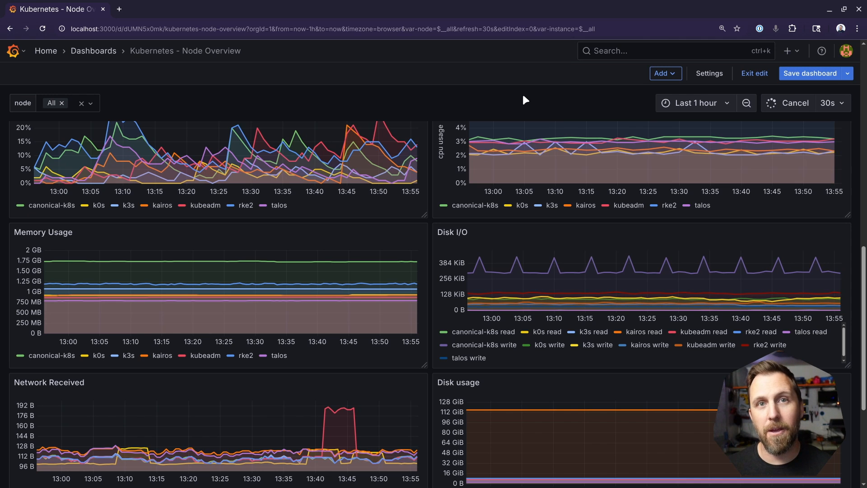
- Tick kubeadm in the node variable dropdown so load, CPU, memory and disk charts show only kubeadm
left_click(52, 103)
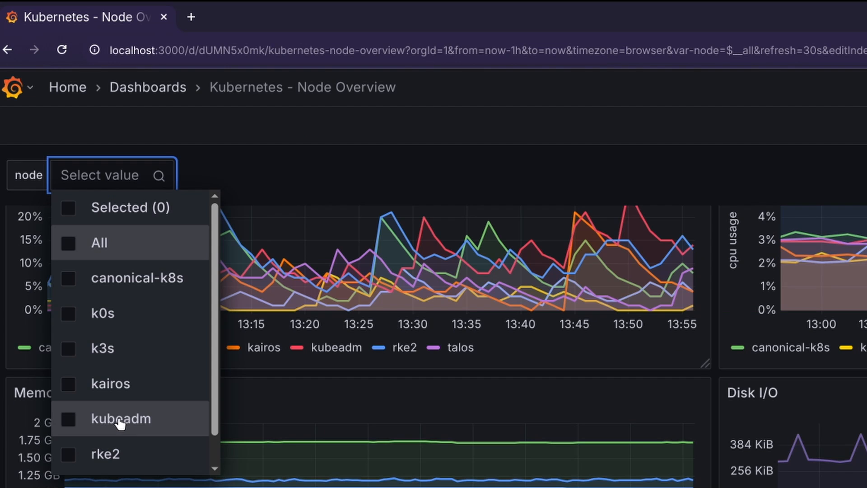
left_click(68, 419)
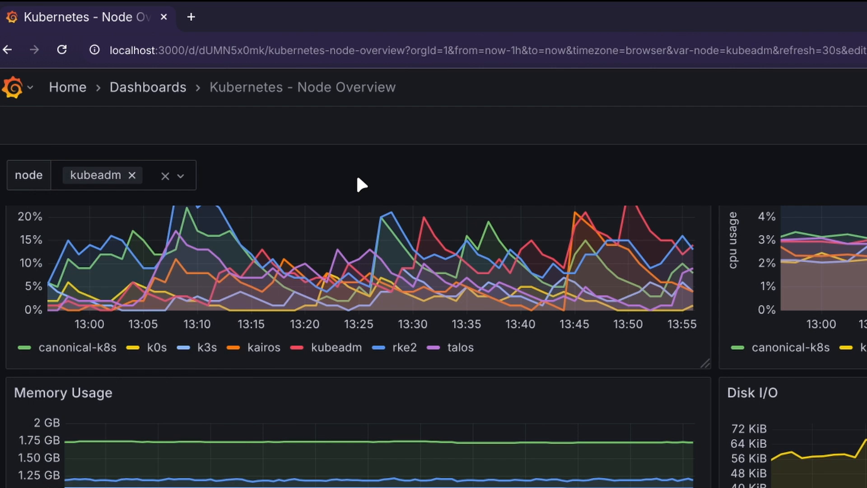
scroll("down", 3)
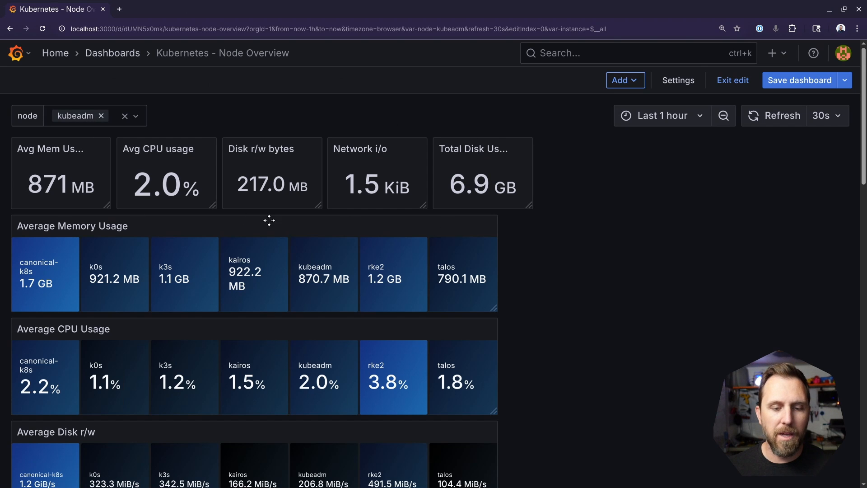
mouse_move(661, 116)
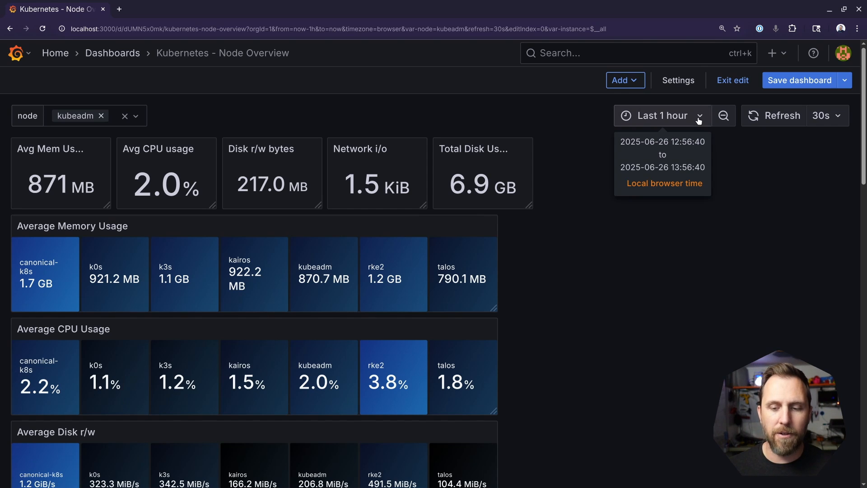
left_click(658, 115)
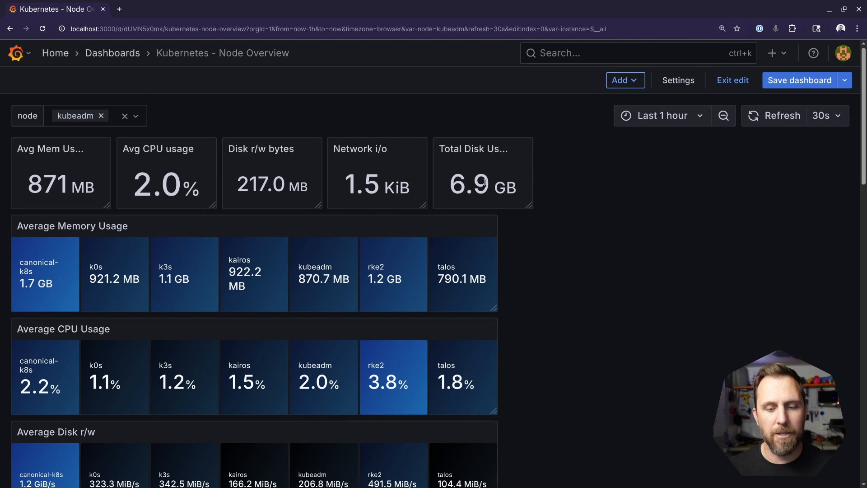
mouse_move(376, 183)
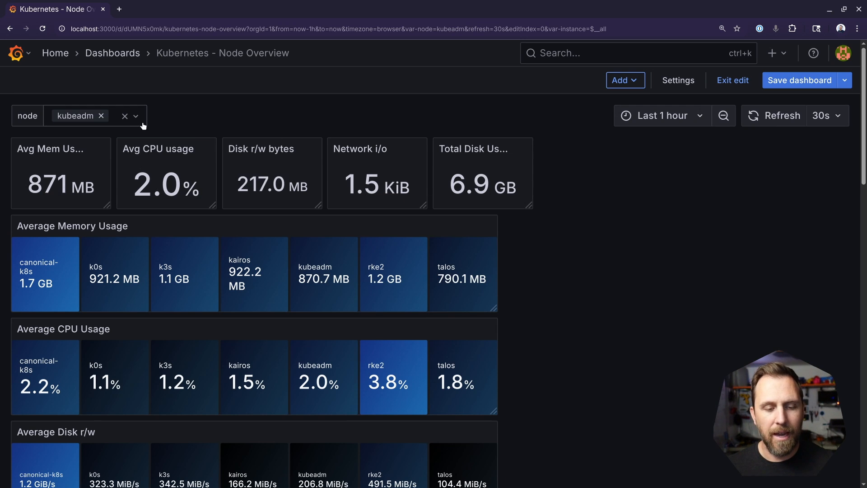
mouse_move(616, 258)
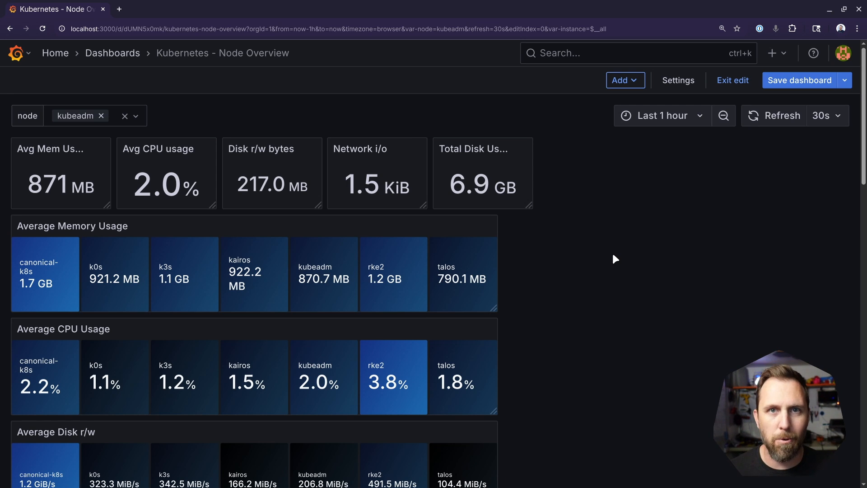
left_click(781, 116)
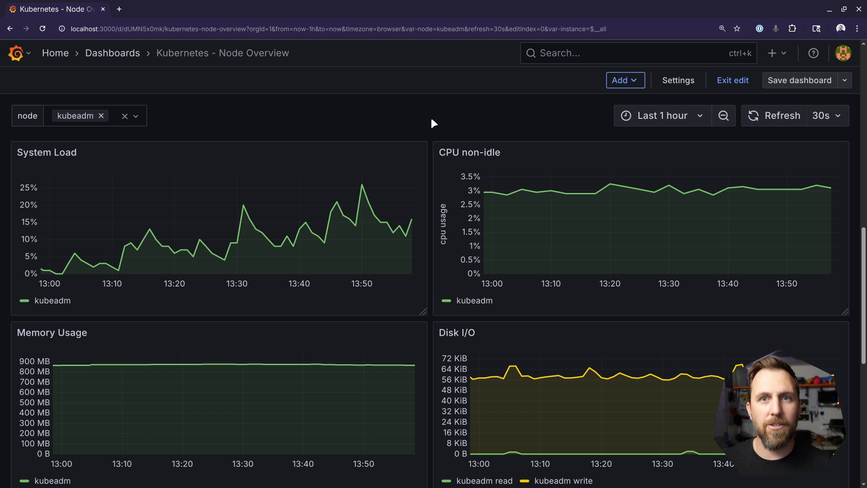
mouse_move(431, 139)
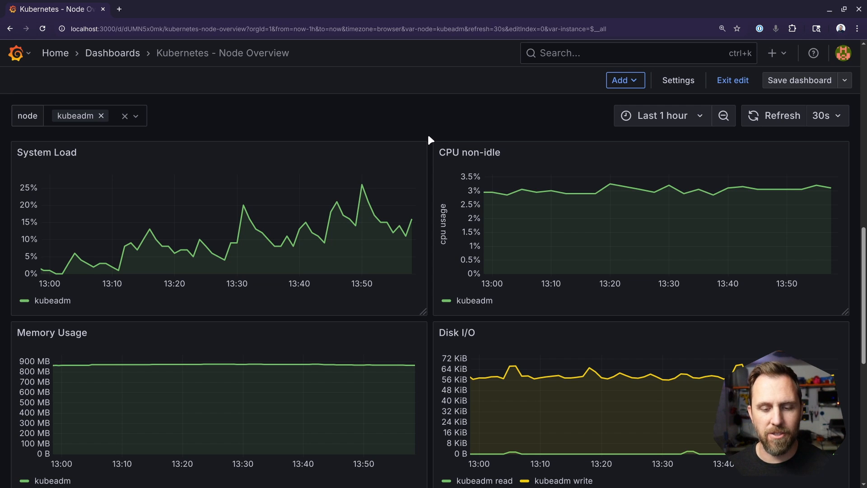
mouse_move(509, 175)
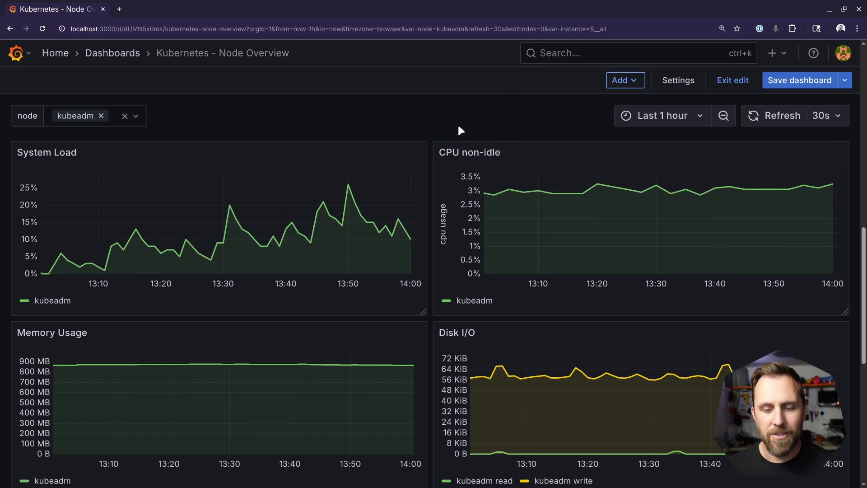
- Scroll past System Load, Memory Usage and Disk I/O to the kubeadm Network received and transmitted panels
scroll("down", 3)
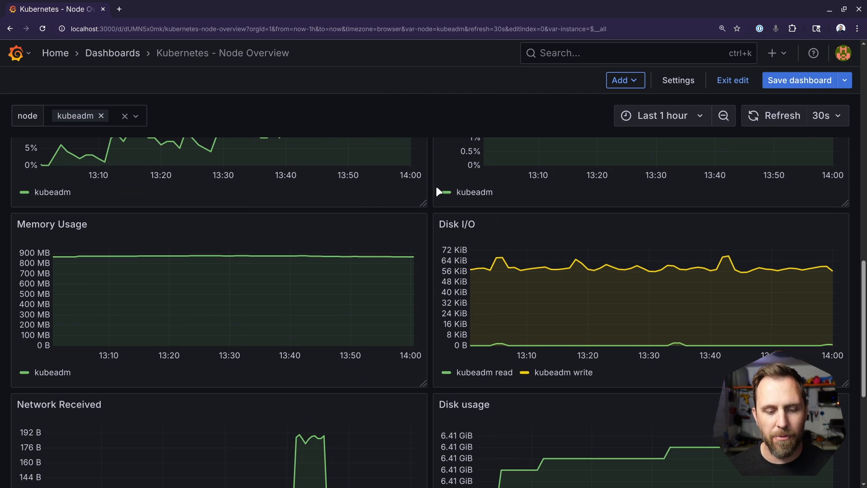
scroll("down", 3)
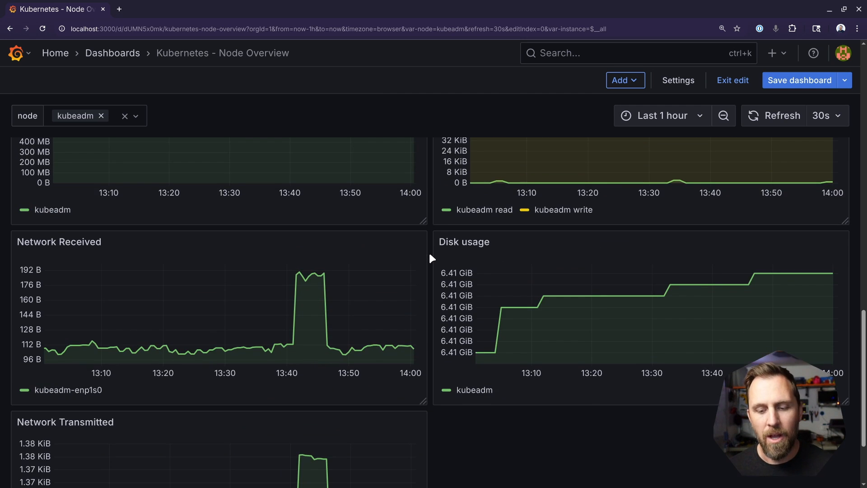
mouse_move(296, 274)
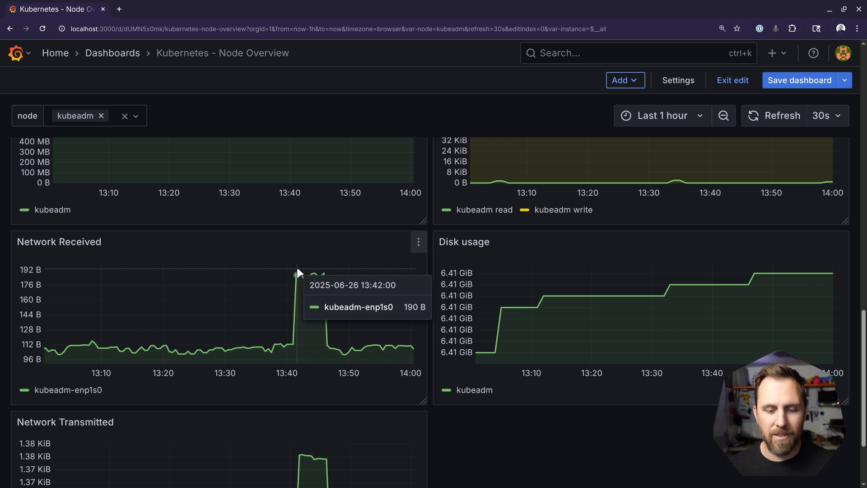
scroll("down", 3)
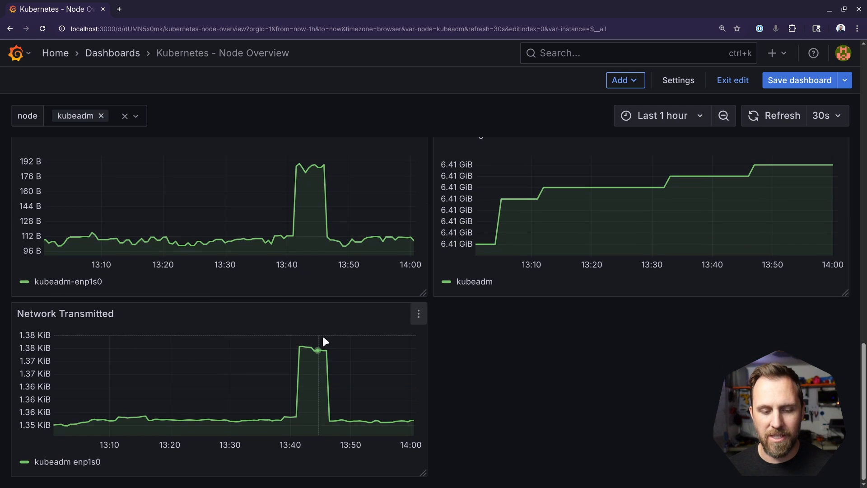
mouse_move(427, 364)
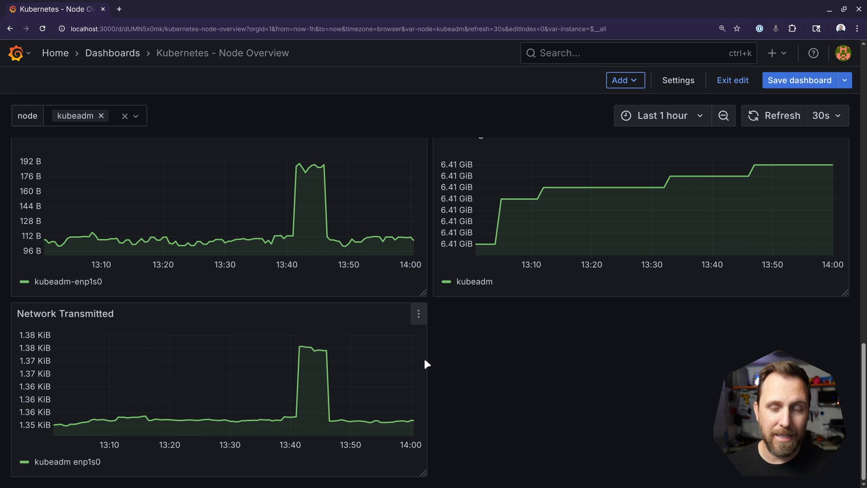
left_click(76, 116)
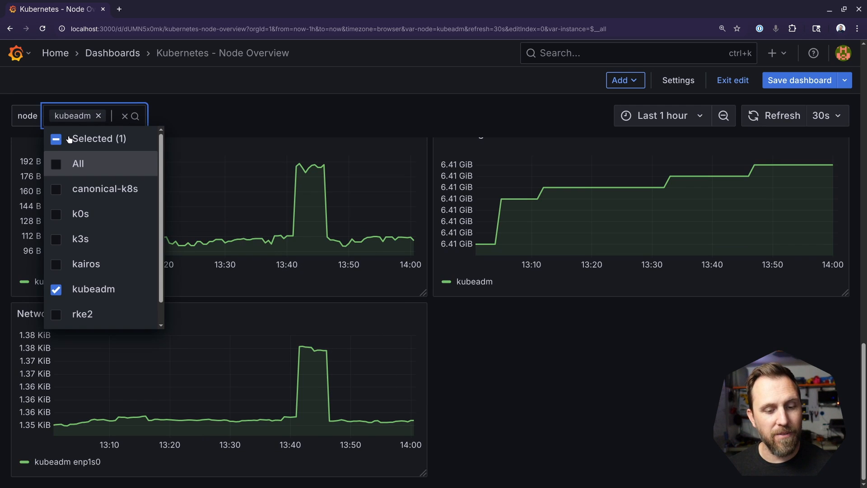
left_click(78, 163)
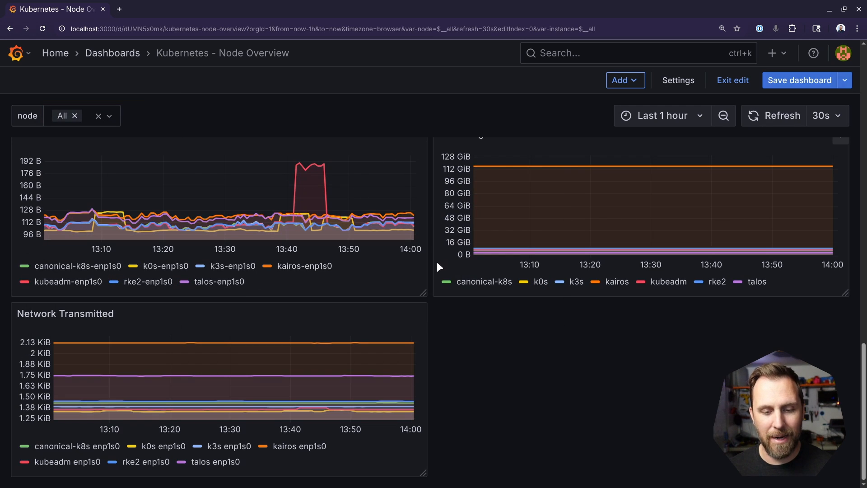
mouse_move(320, 229)
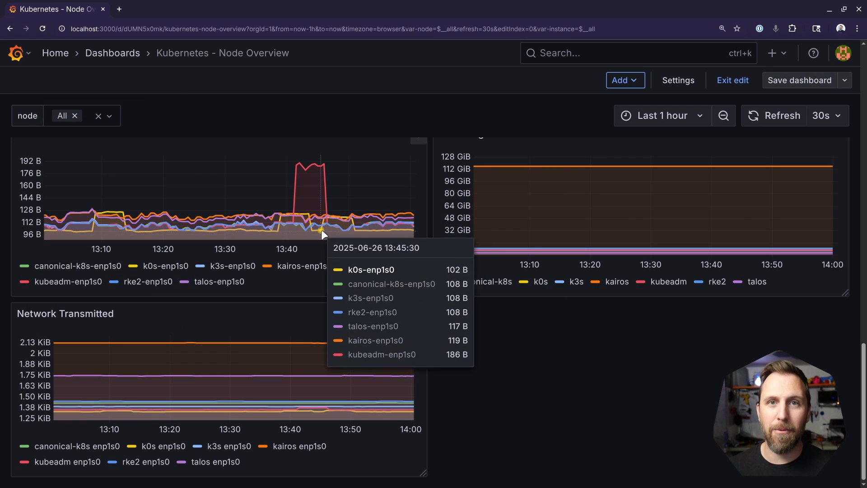
mouse_move(657, 135)
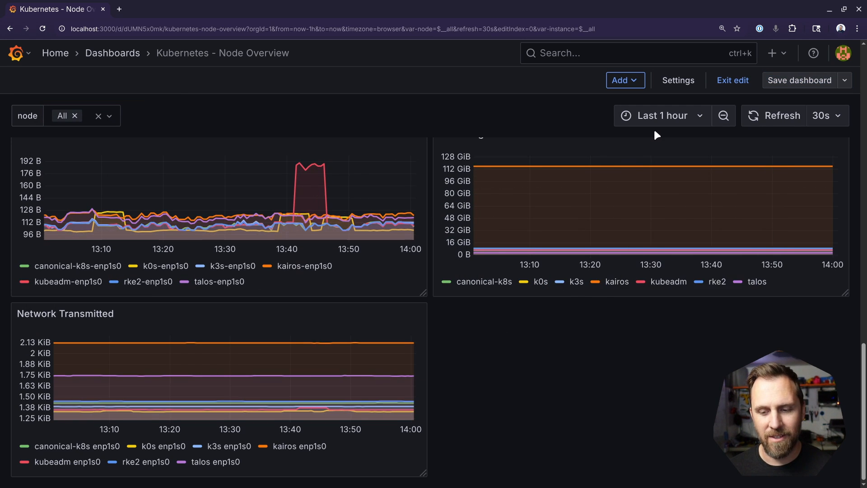
left_click(658, 116)
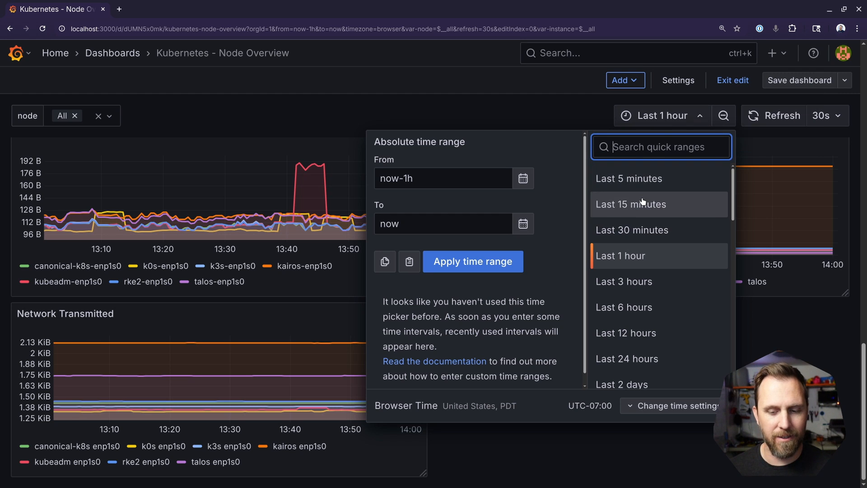
left_click(628, 178)
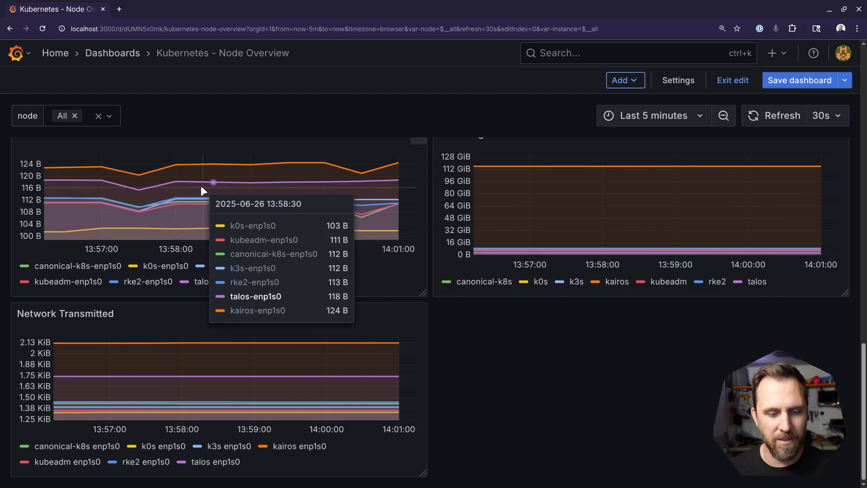
mouse_move(141, 200)
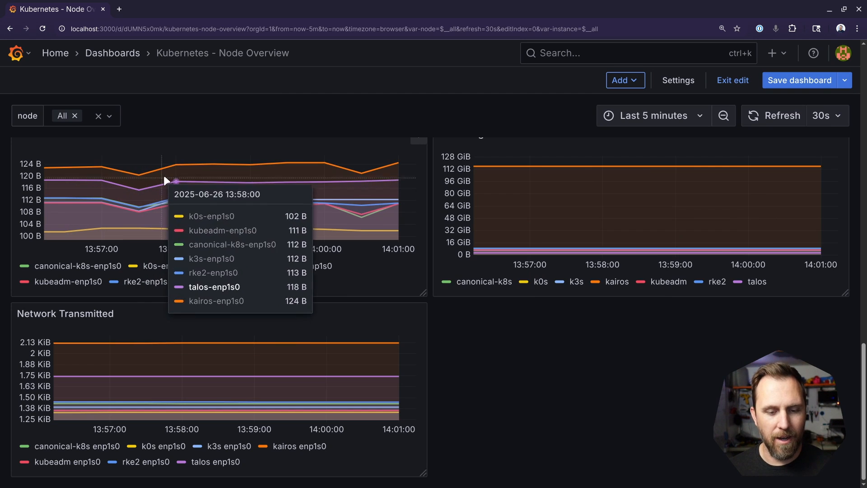
mouse_move(299, 192)
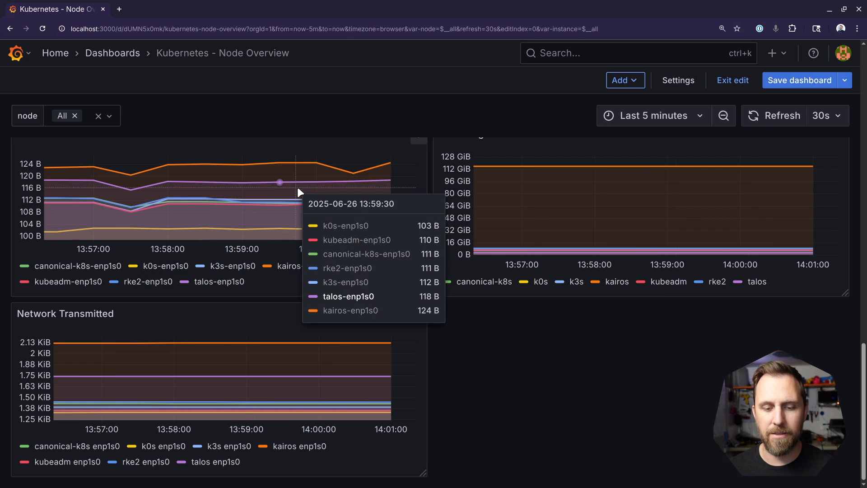
mouse_move(384, 199)
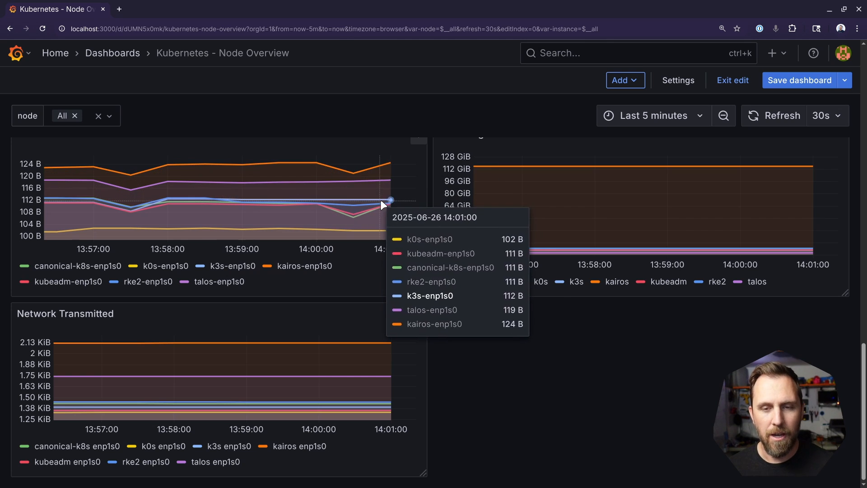
mouse_move(493, 305)
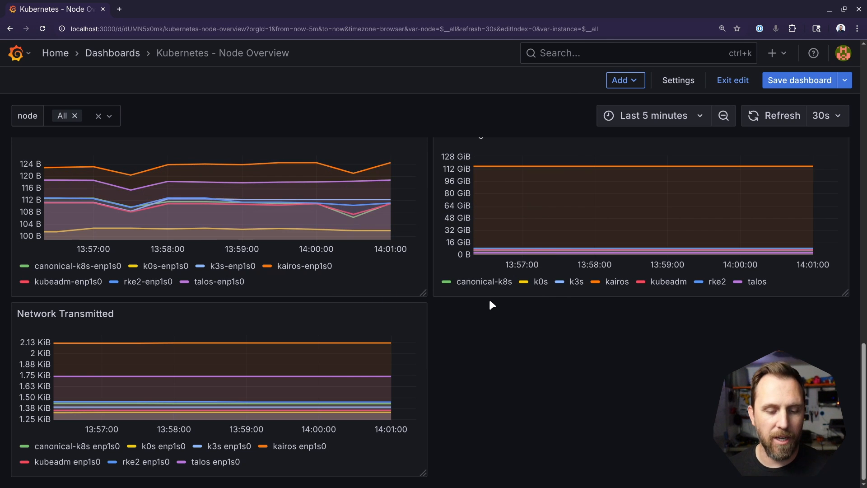
mouse_move(539, 310)
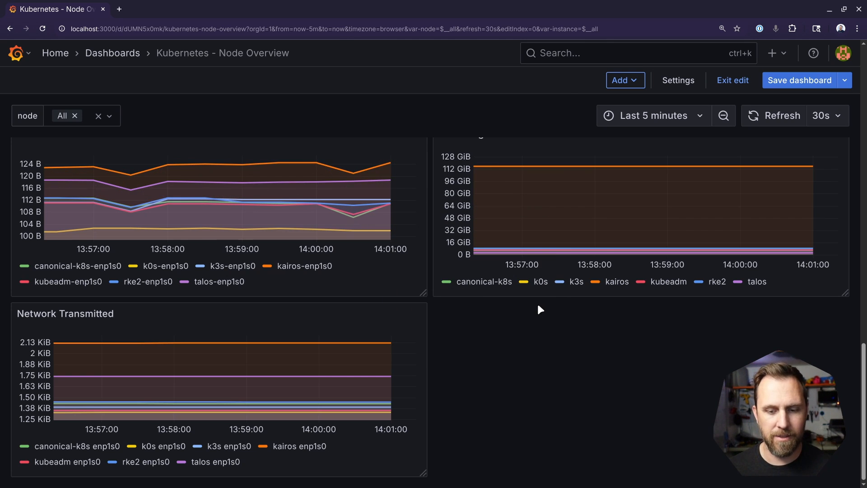
mouse_move(653, 116)
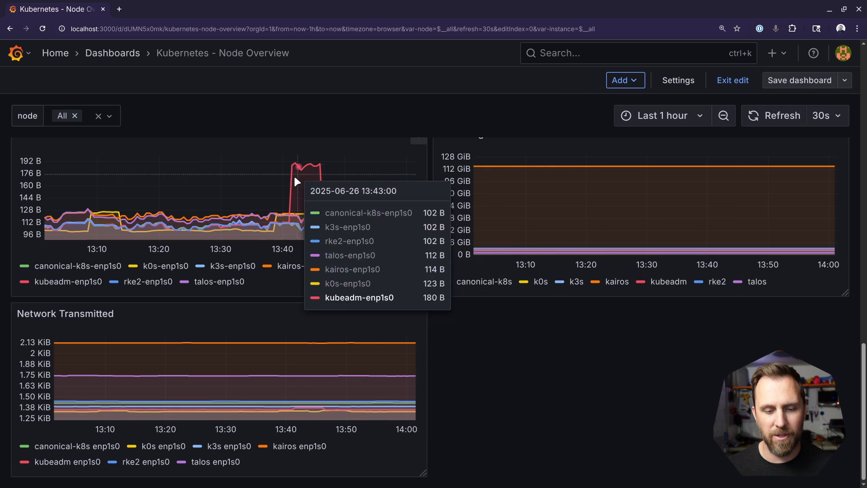
mouse_move(508, 365)
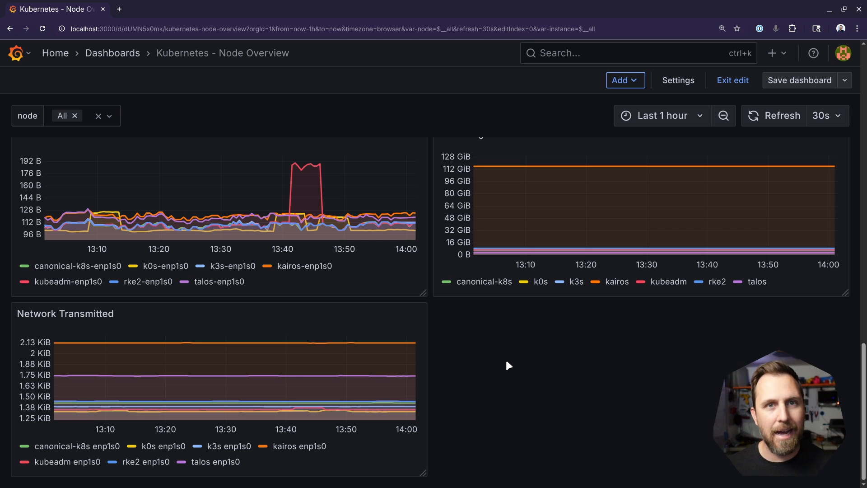
- Set the node variable to talos, showing 790.3 MB memory, 1.8% CPU and 104.8 MiB/s disk
left_click(62, 115)
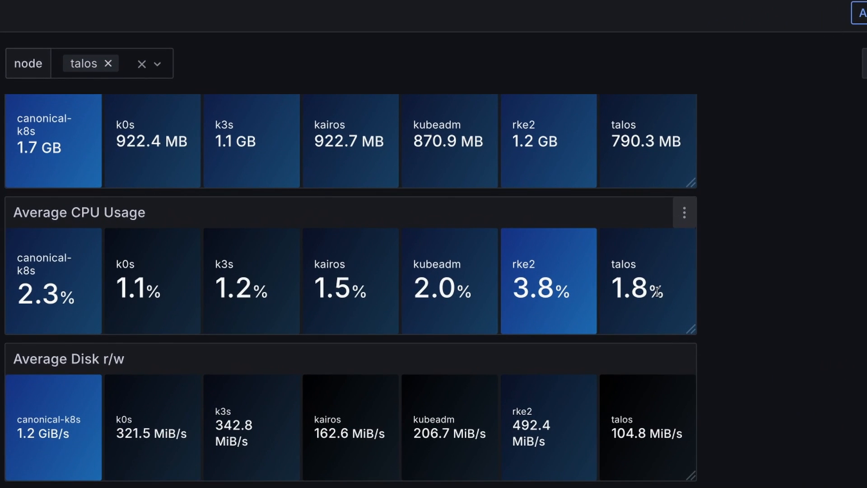
mouse_move(631, 294)
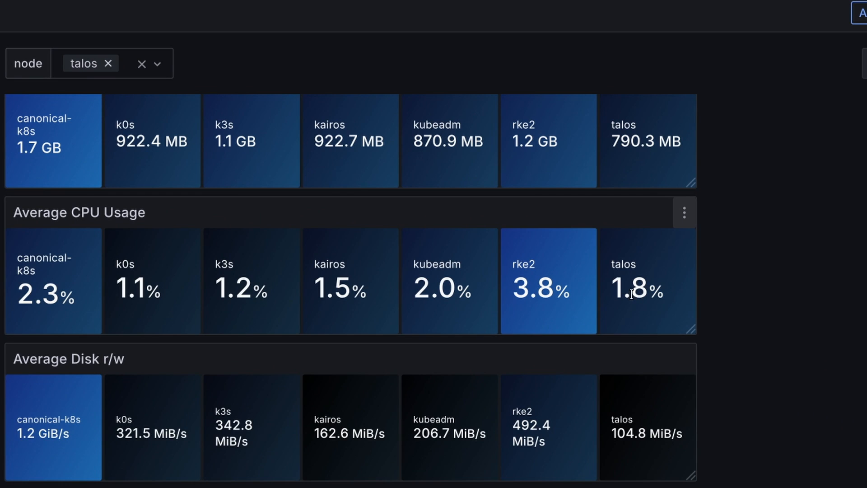
mouse_move(325, 281)
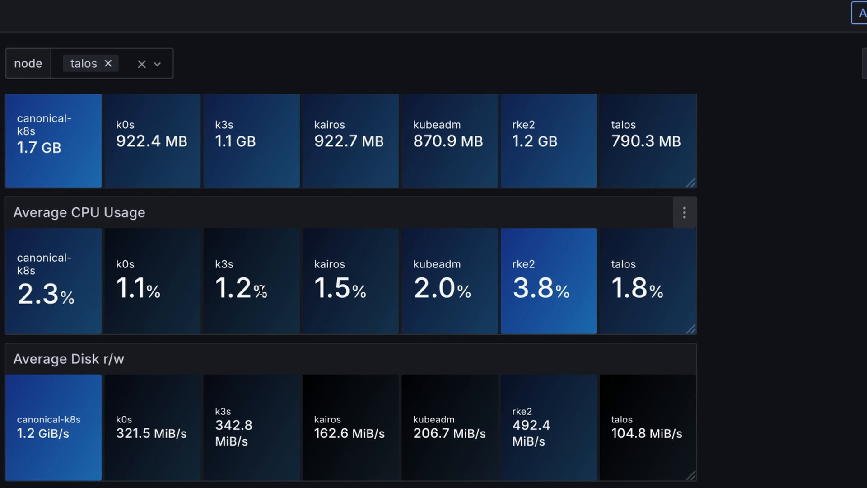
mouse_move(428, 290)
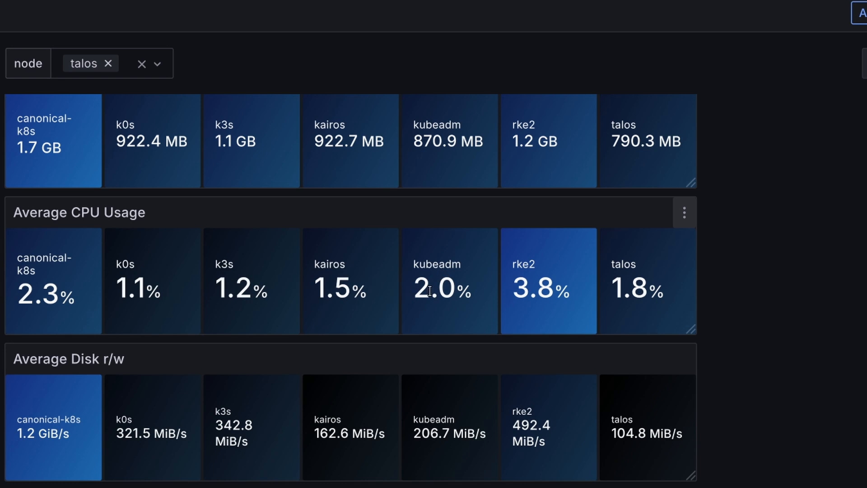
mouse_move(528, 277)
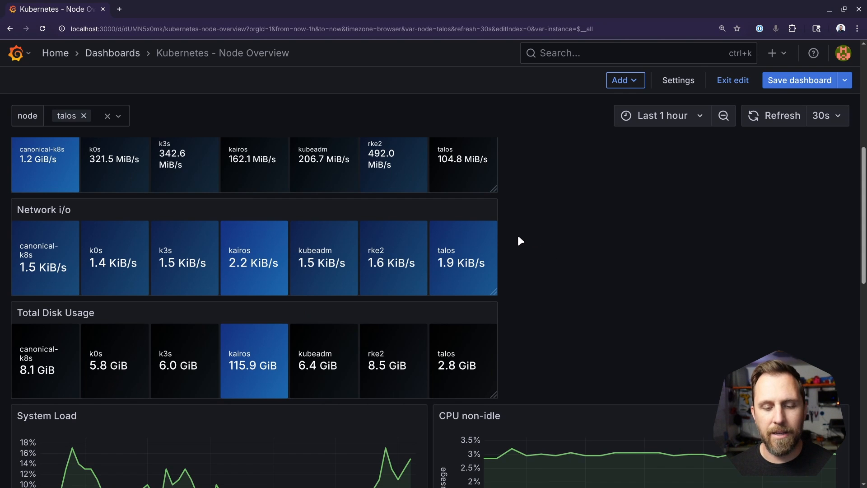
mouse_move(478, 245)
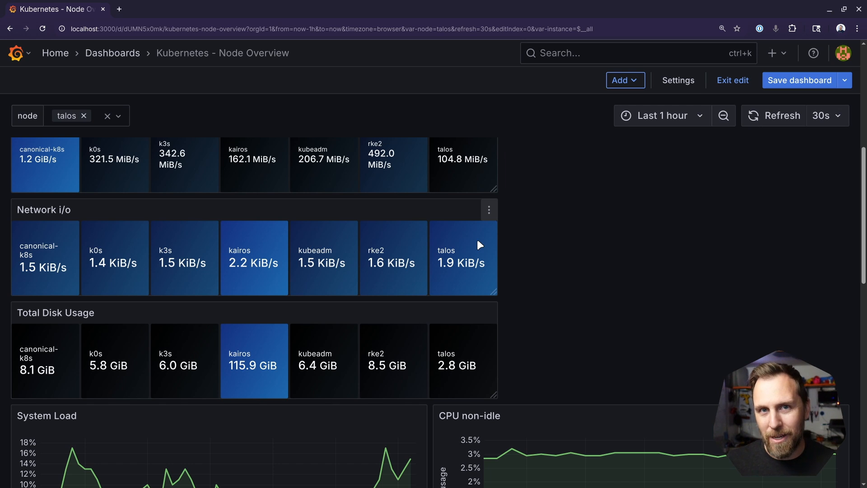
mouse_move(519, 253)
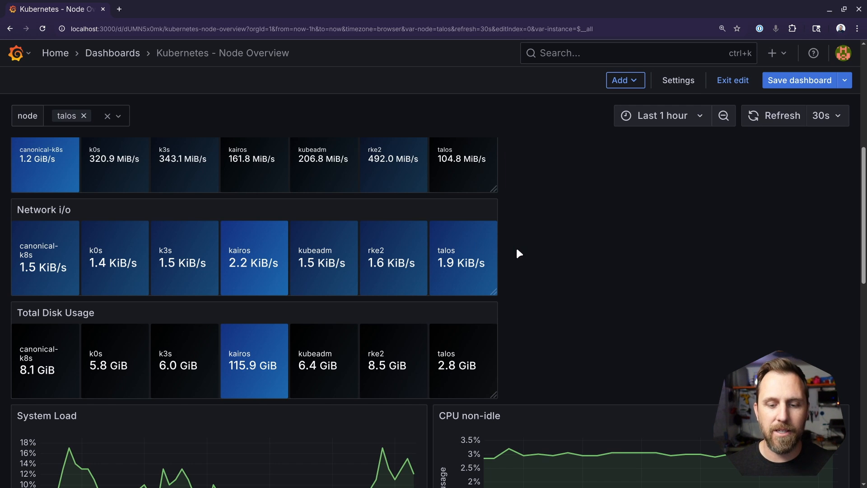
mouse_move(525, 245)
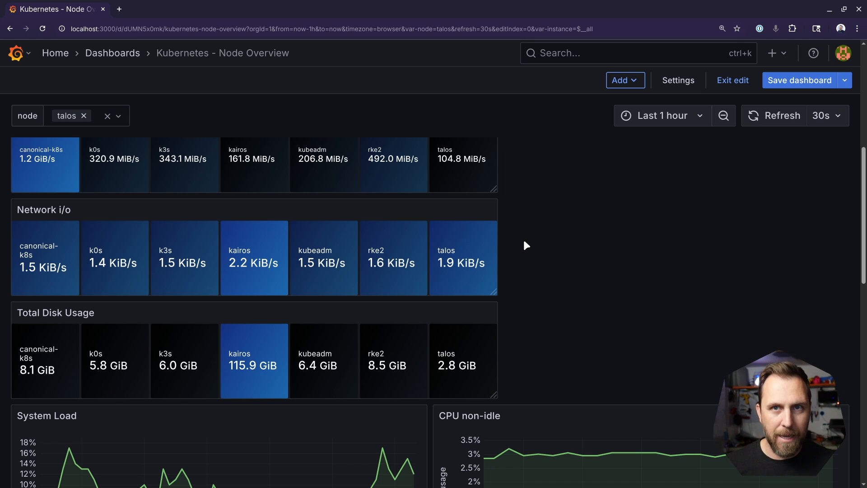
mouse_move(229, 234)
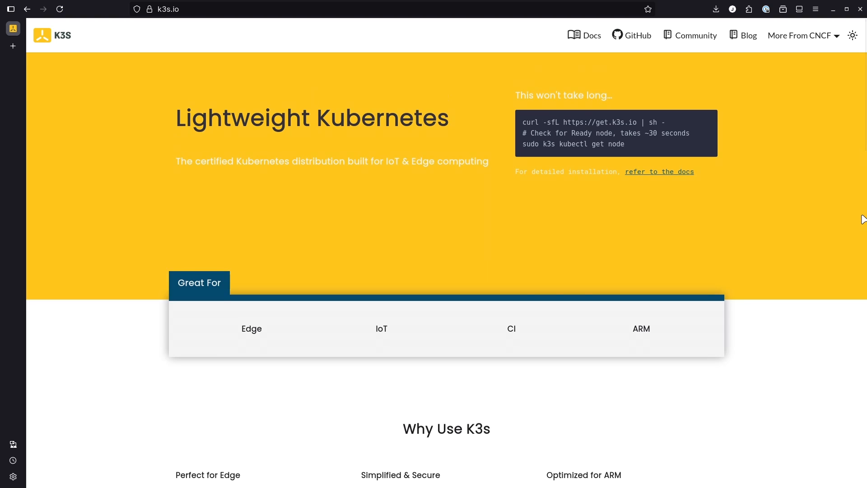
- Scroll k3s.io down to the How it Works server and agent architecture diagram
scroll("down", 3)
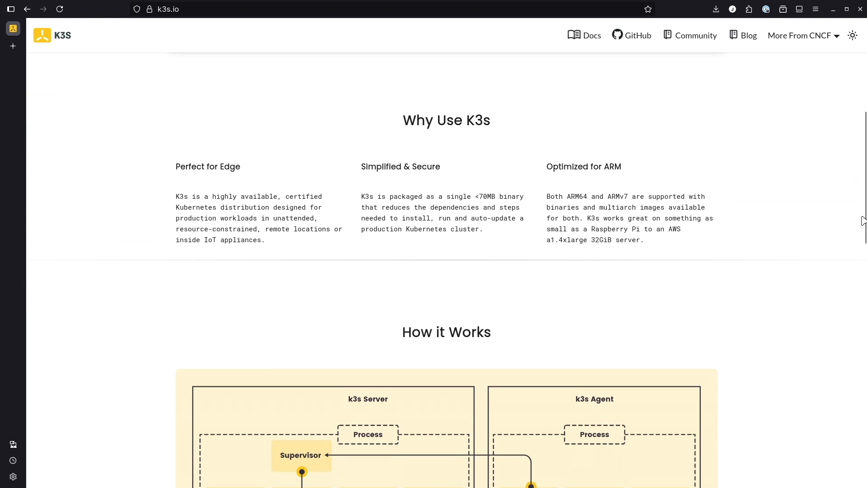
scroll("down", 3)
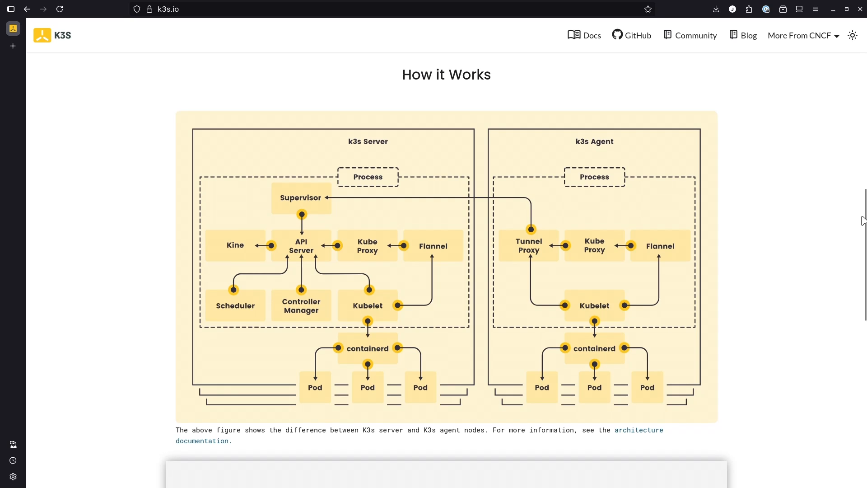
scroll("down", 3)
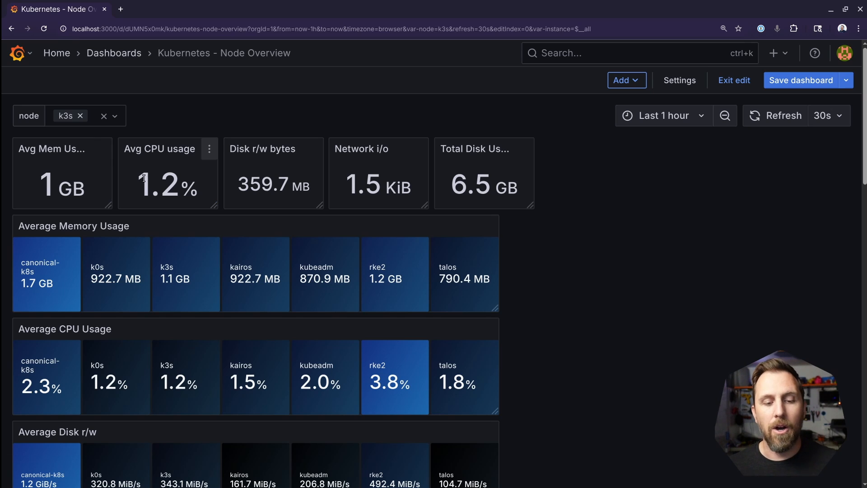
mouse_move(141, 177)
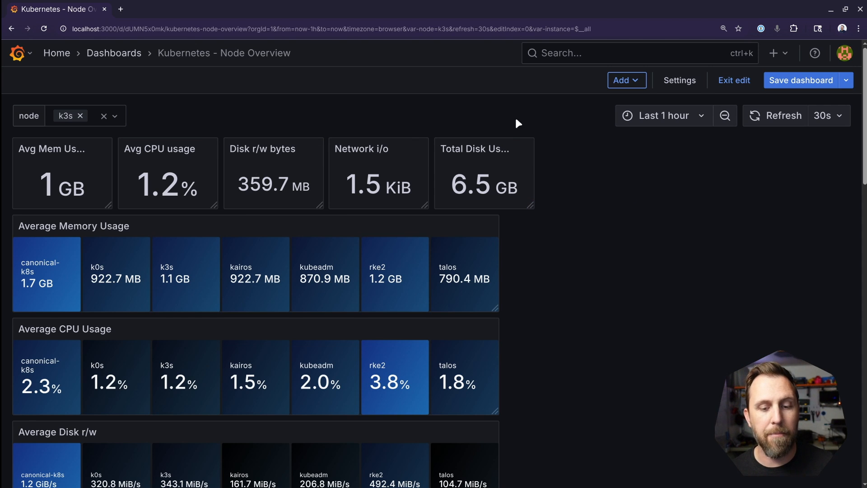
mouse_move(620, 263)
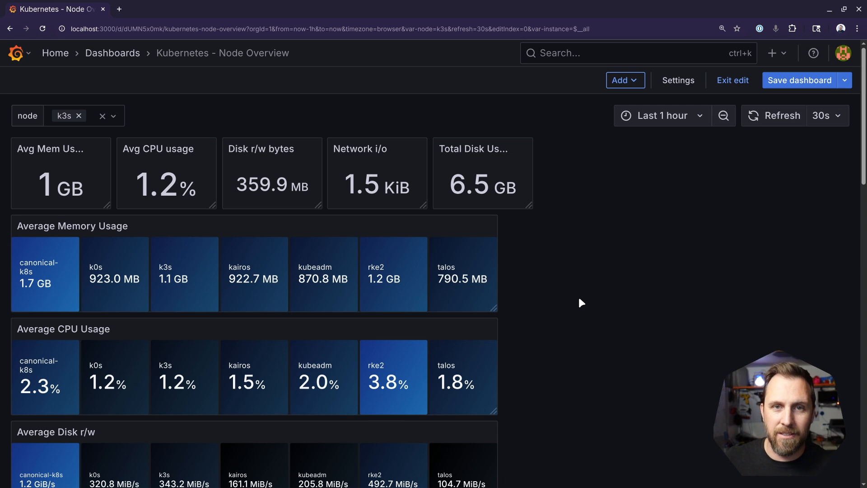
- Select k3s and k0s in the node variable dropdown to show their stats side by side
left_click(773, 116)
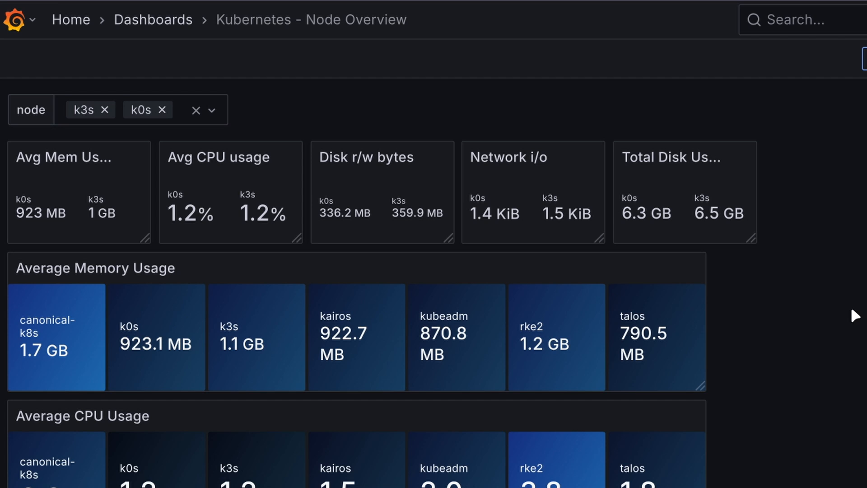
mouse_move(362, 209)
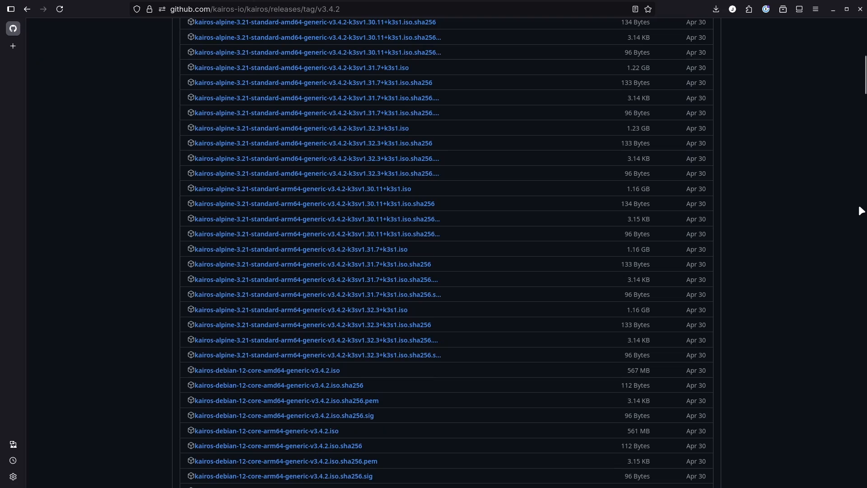
scroll("down", 3)
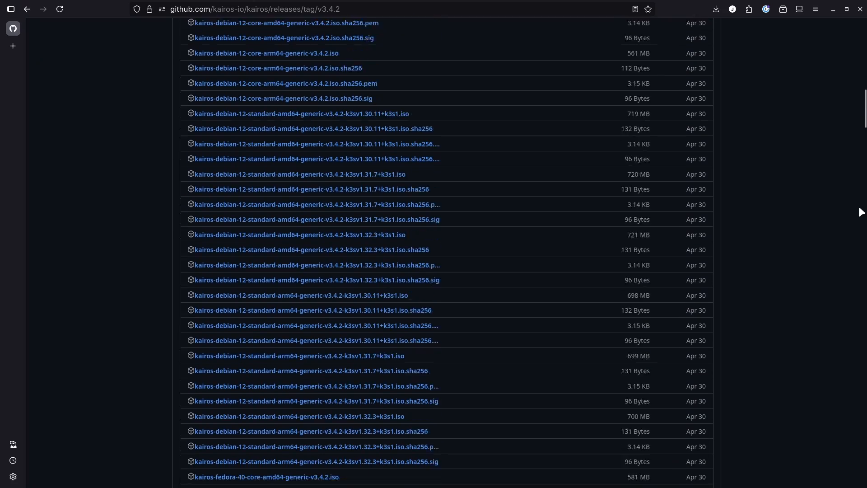
scroll("down", 3)
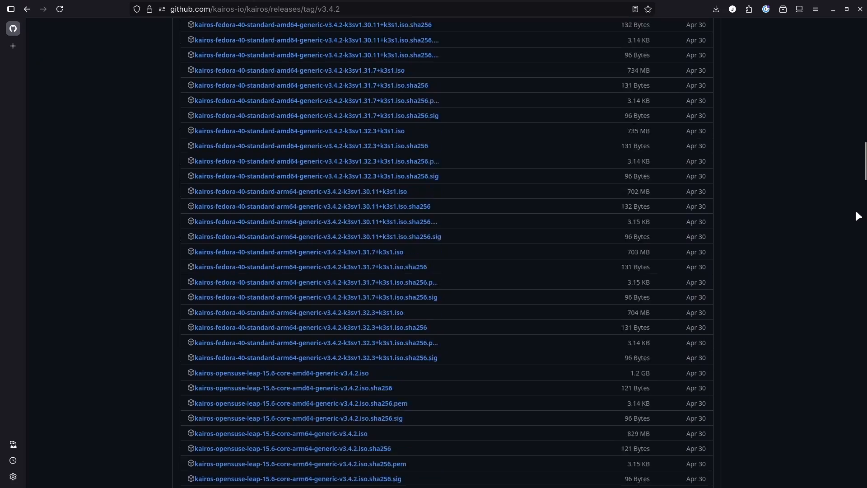
scroll("down", 3)
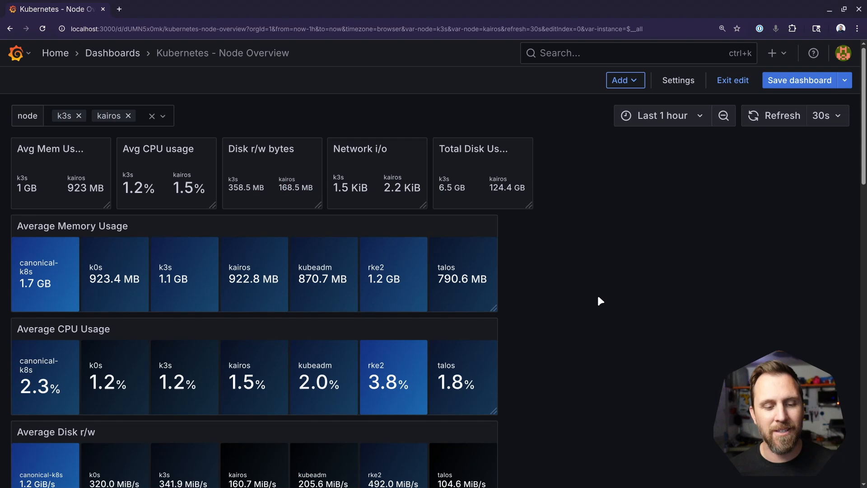
mouse_move(541, 293)
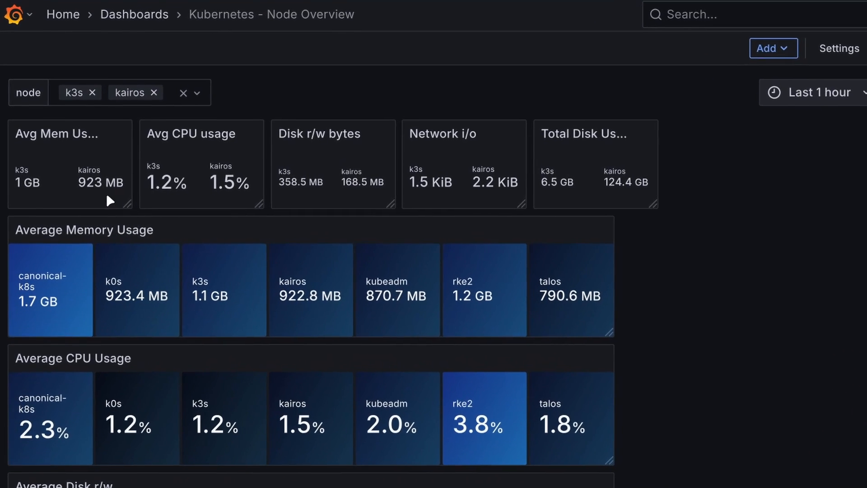
- Scroll the k3s-versus-kairos comparison, where kairos reads 923 MB memory and 1.5% CPU
scroll("down", 3)
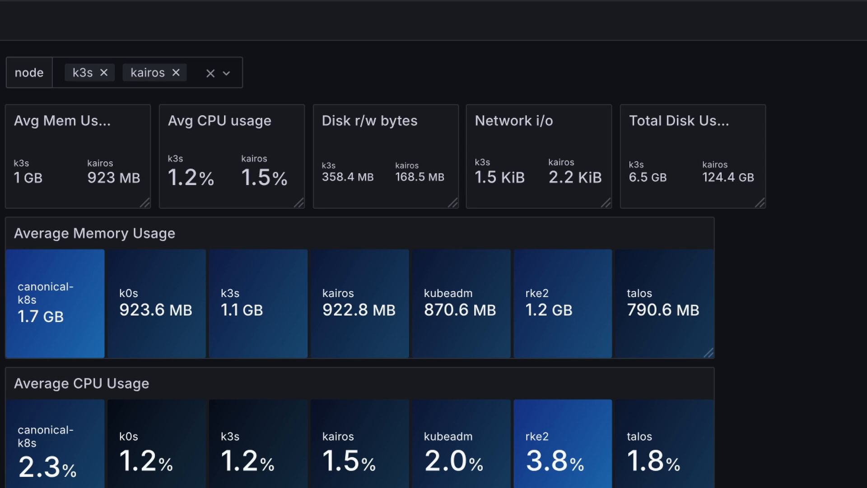
mouse_move(731, 178)
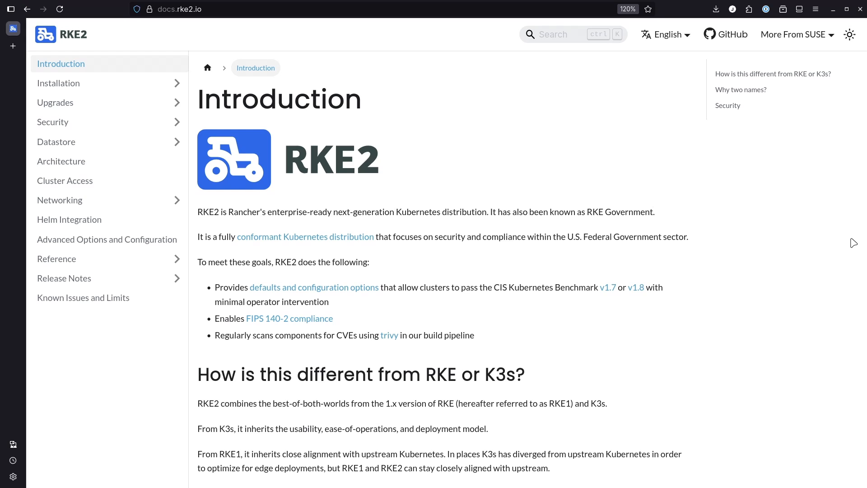
- Scroll the RKE2 docs Introduction to the 'How is this different from RKE or K3s?' section
scroll("down", 3)
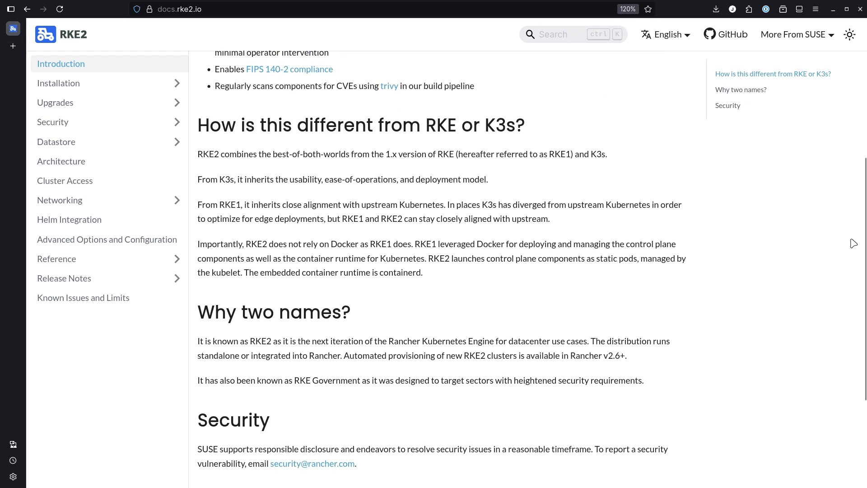
scroll("down", 3)
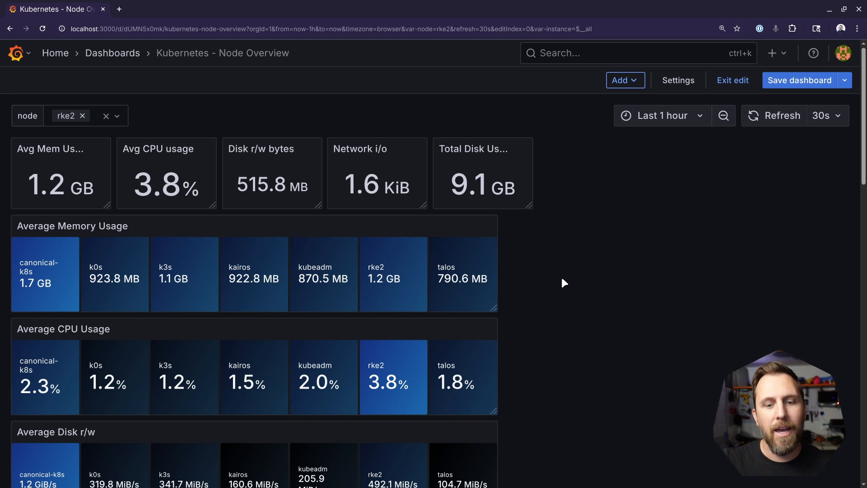
- Set the Grafana node variable dropdown to the rke2 node
left_click(780, 115)
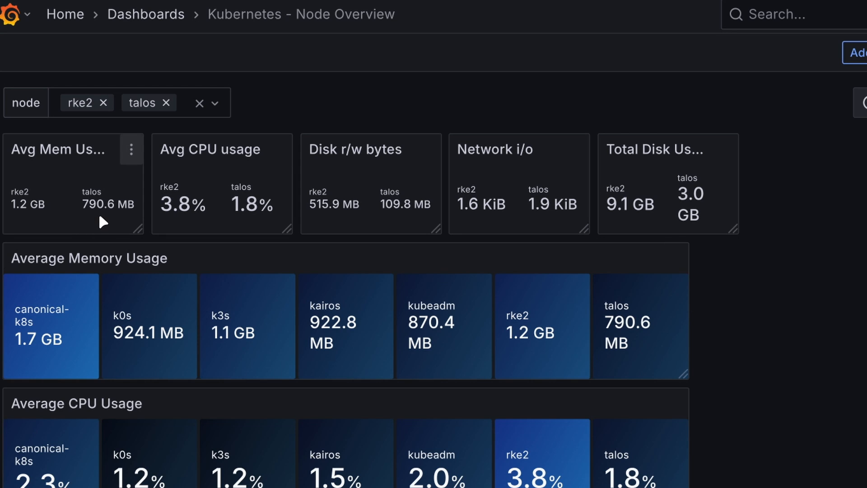
mouse_move(231, 227)
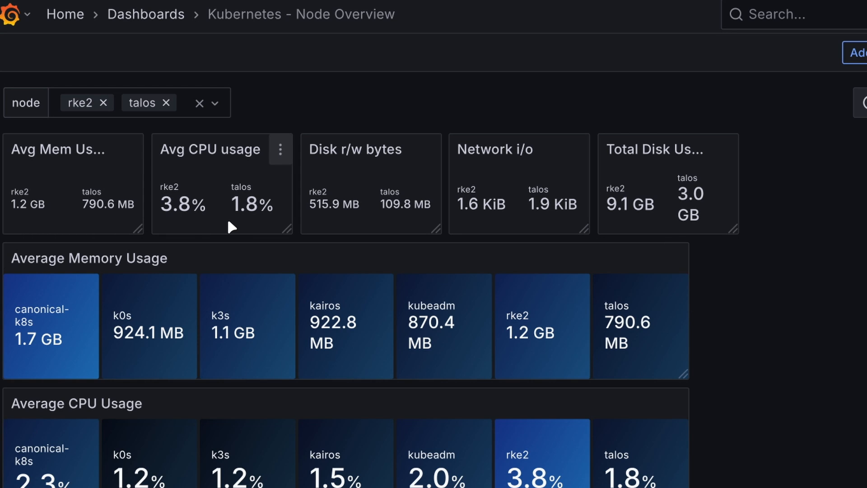
mouse_move(391, 228)
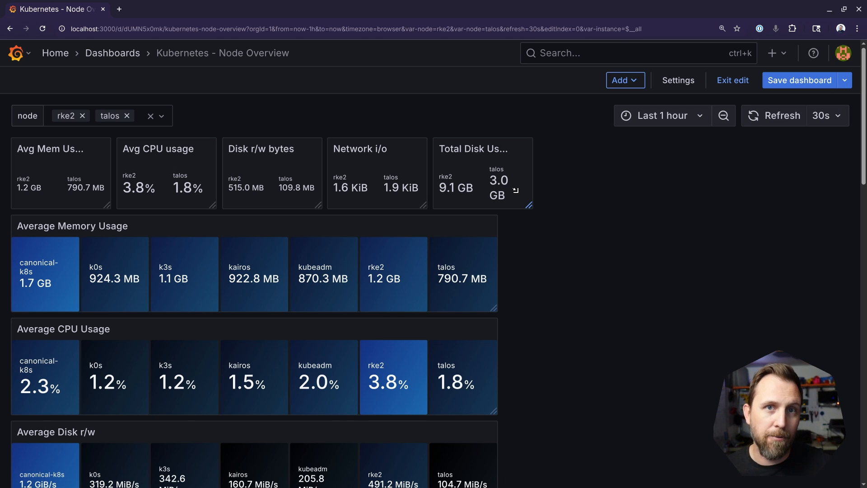
- Select a node in the node variable dropdown to change the dashboard filter
left_click(126, 115)
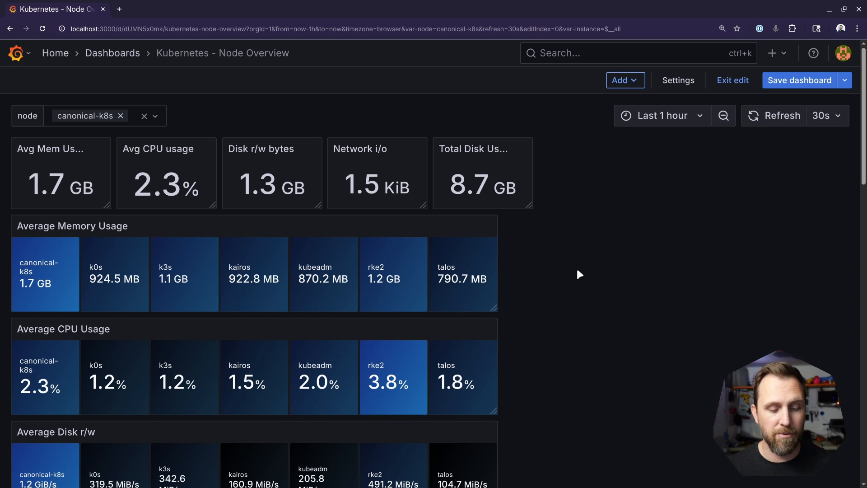
scroll("down", 3)
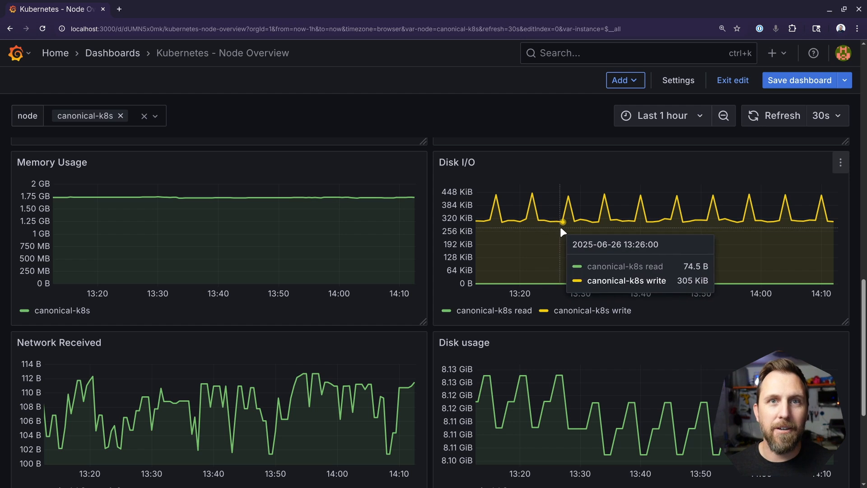
mouse_move(581, 229)
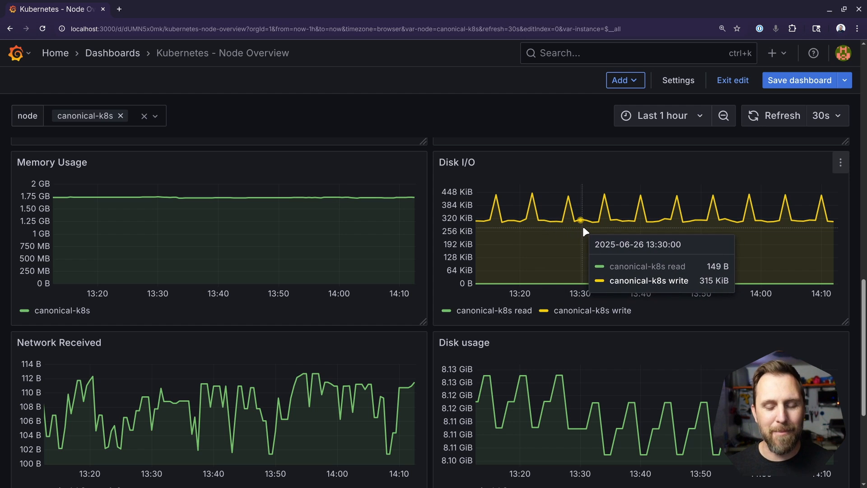
mouse_move(608, 226)
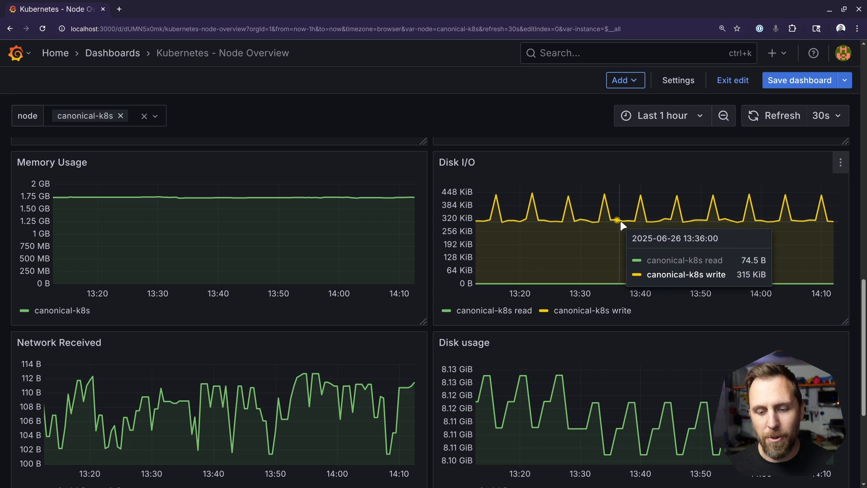
mouse_move(631, 227)
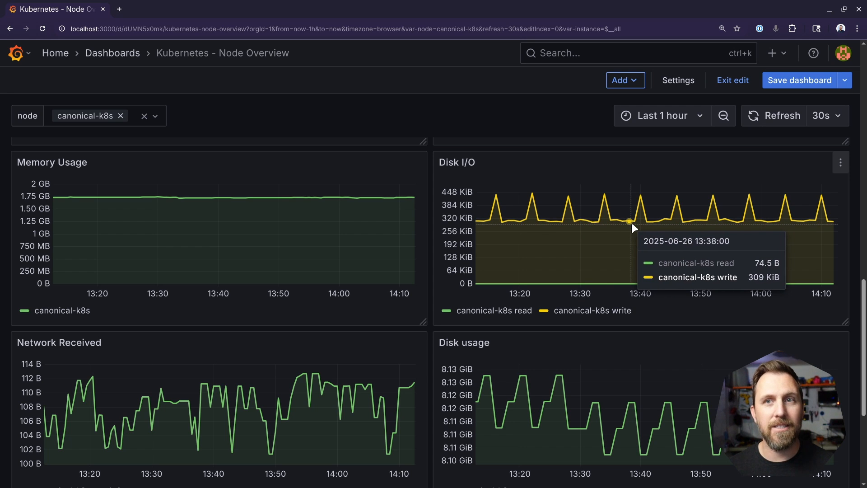
mouse_move(647, 229)
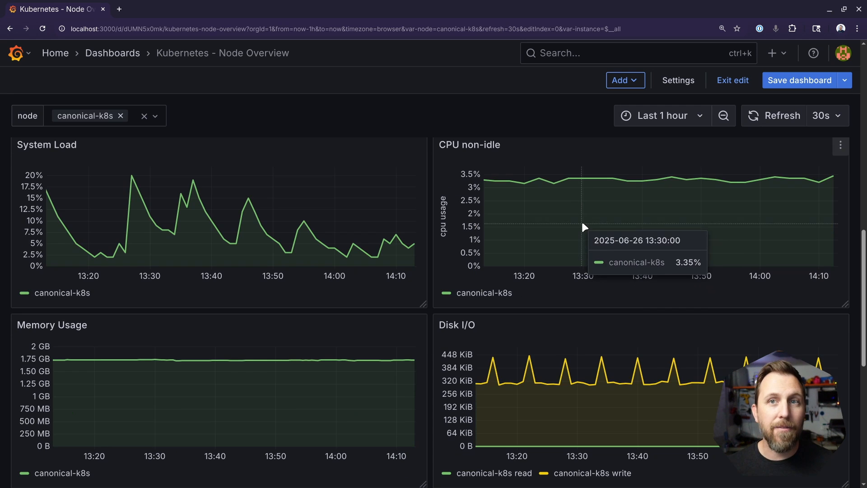
mouse_move(574, 198)
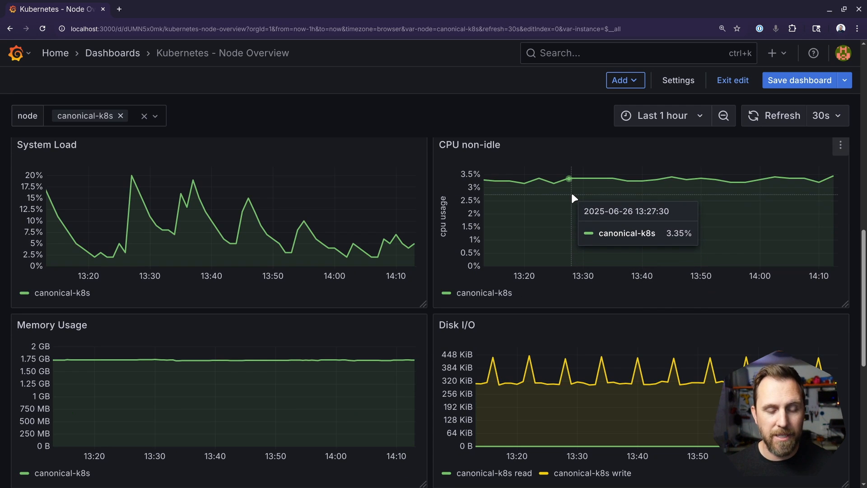
mouse_move(330, 204)
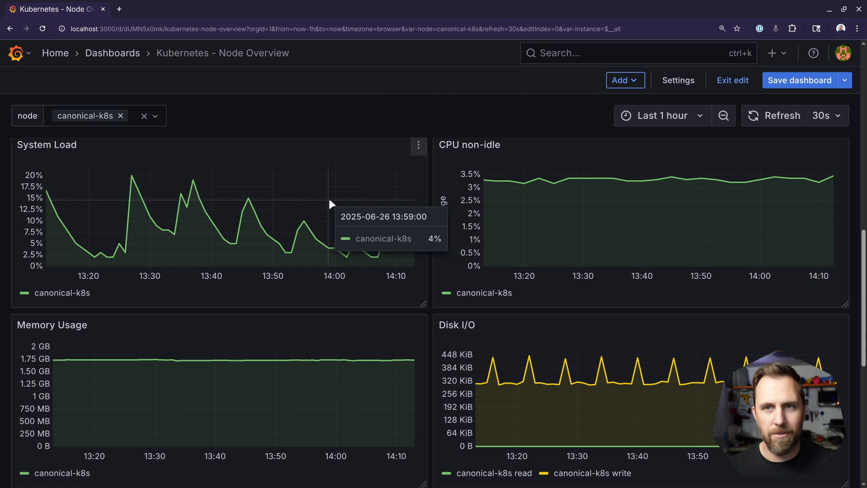
scroll("down", 3)
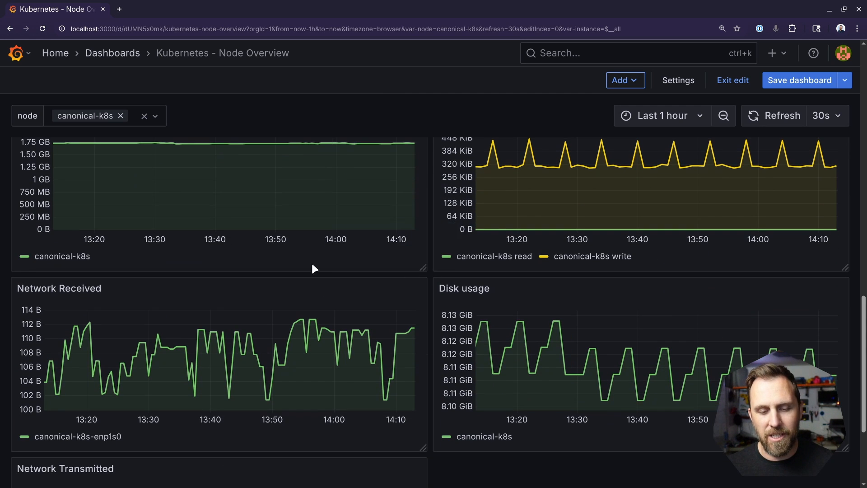
mouse_move(626, 349)
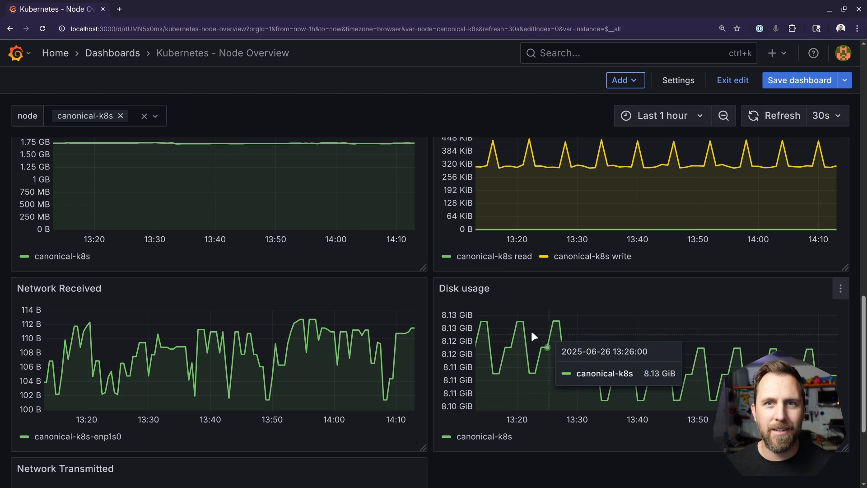
mouse_move(308, 320)
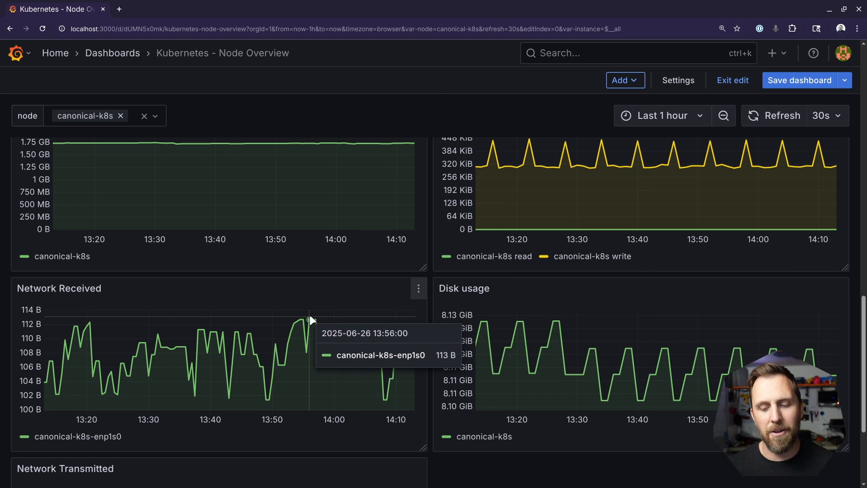